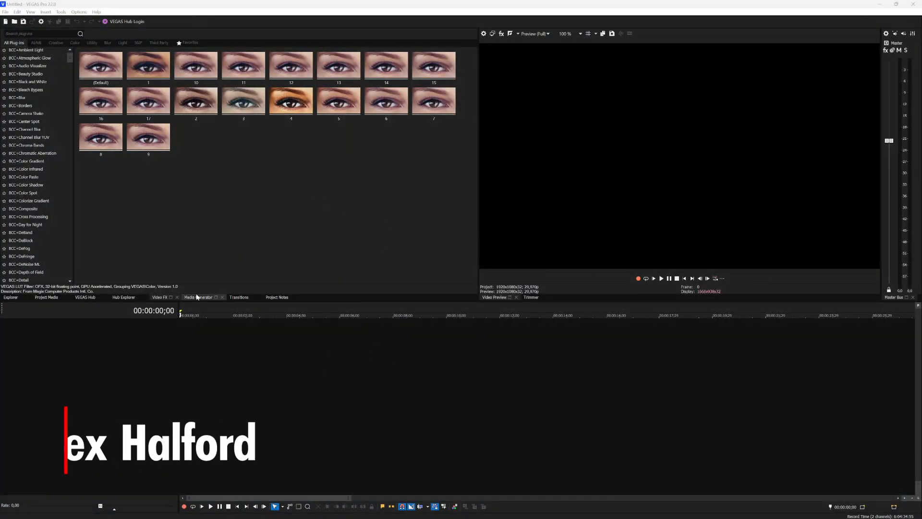
# Browse the Transitions list, then scroll through the Video FX list
pyautogui.click(239, 297)
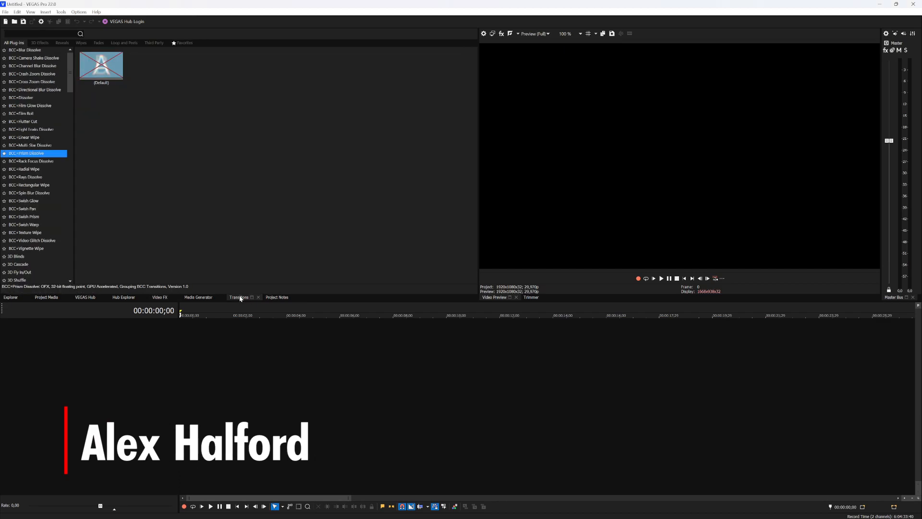
pyautogui.click(159, 297)
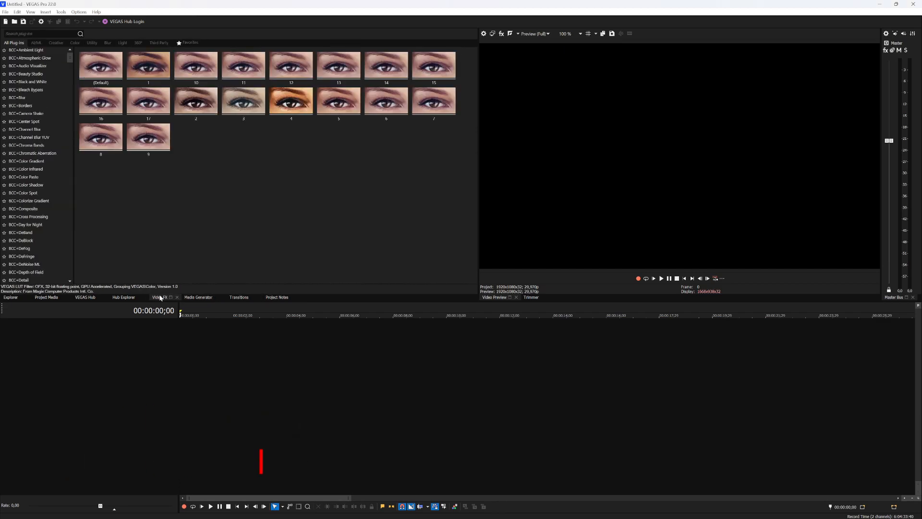
pyautogui.scroll(-3)
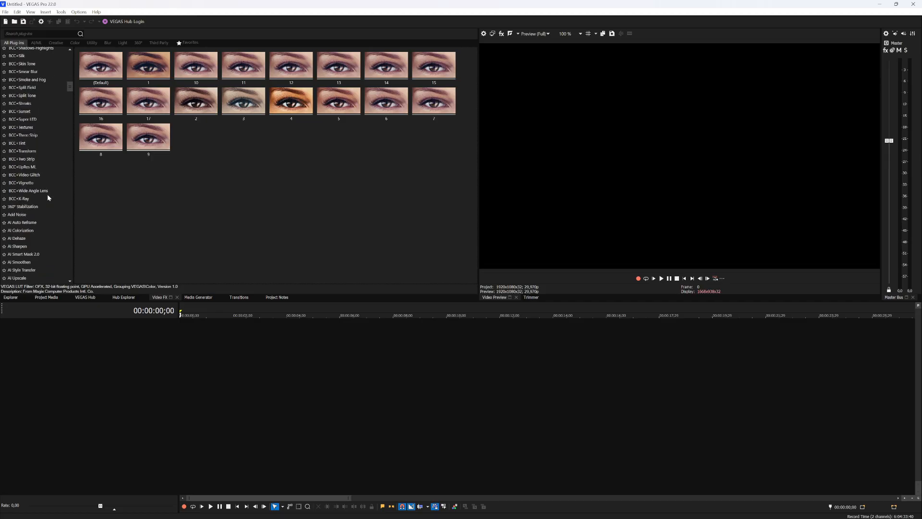
pyautogui.scroll(3)
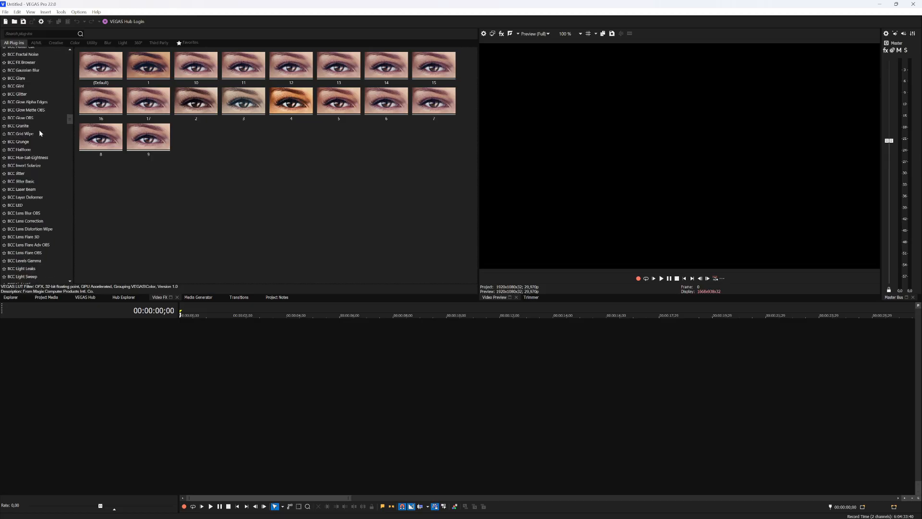
pyautogui.scroll(-3)
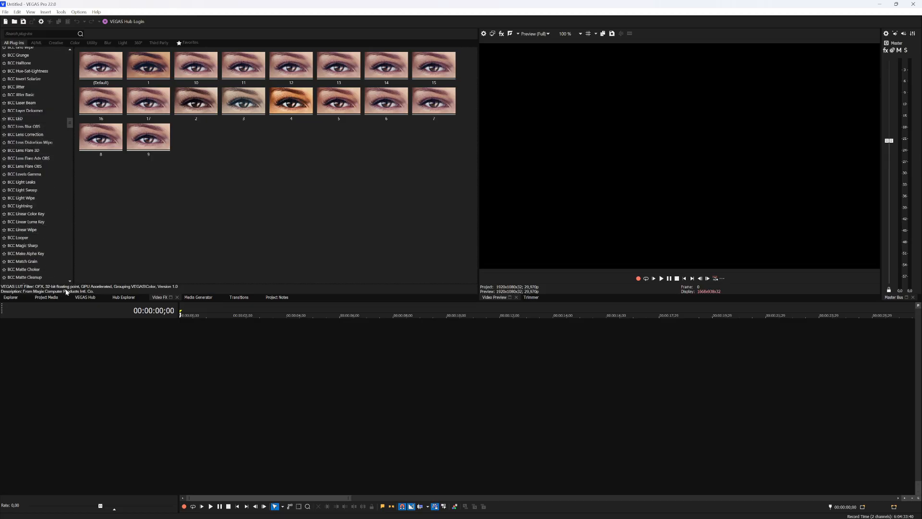
pyautogui.scroll(3)
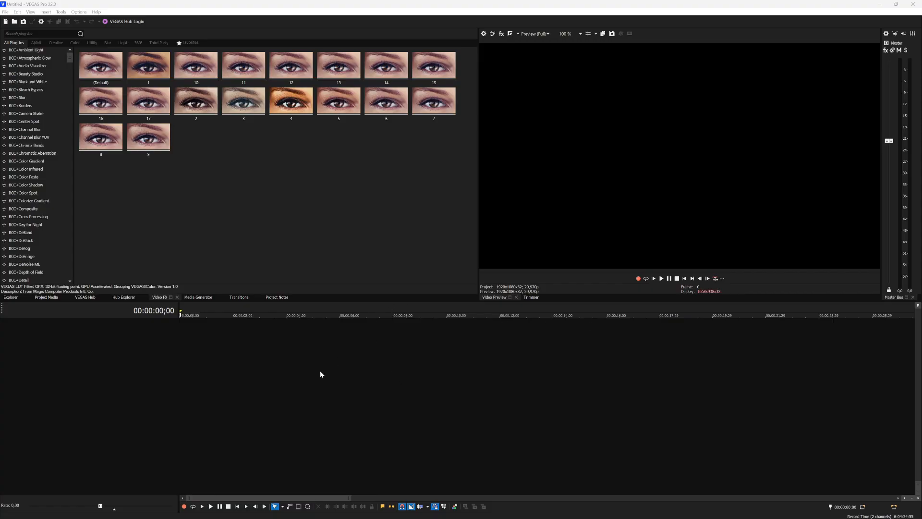
pyautogui.moveTo(239, 268)
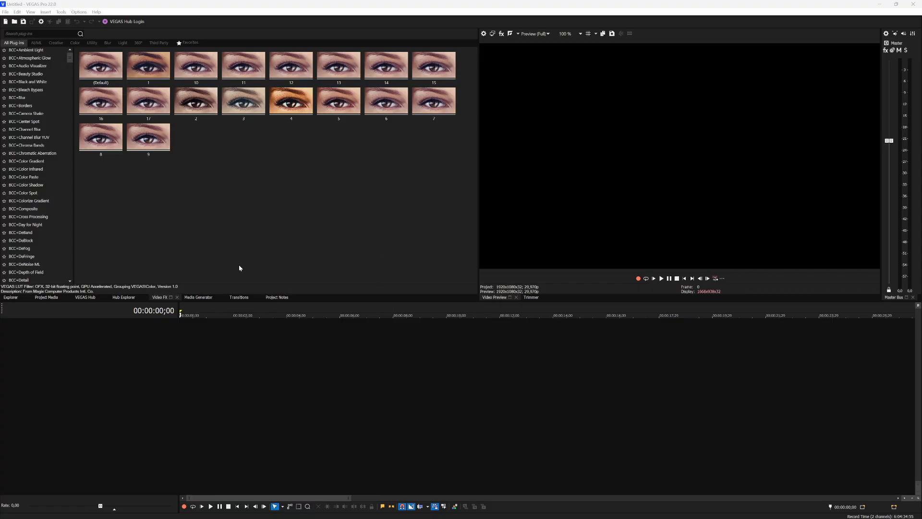
# Revisit Transitions and scroll the Video FX list once more before switching tabs
pyautogui.click(239, 297)
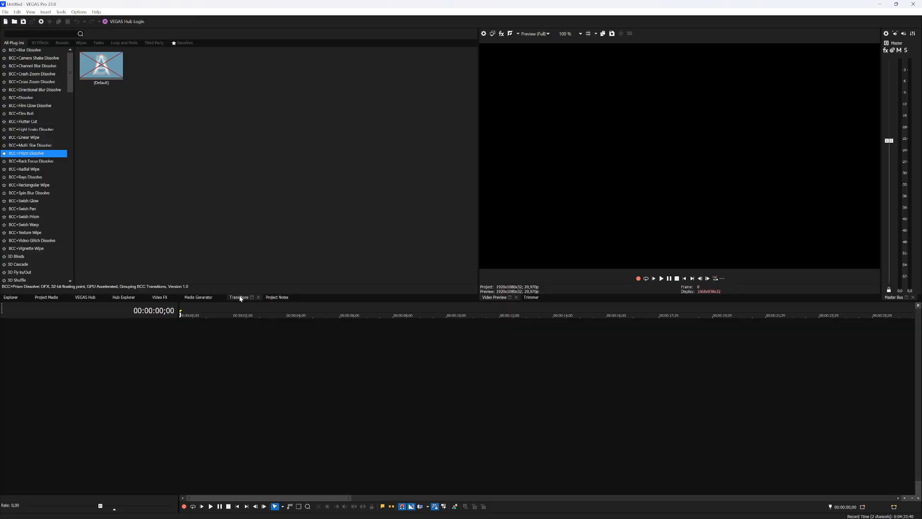
pyautogui.click(159, 297)
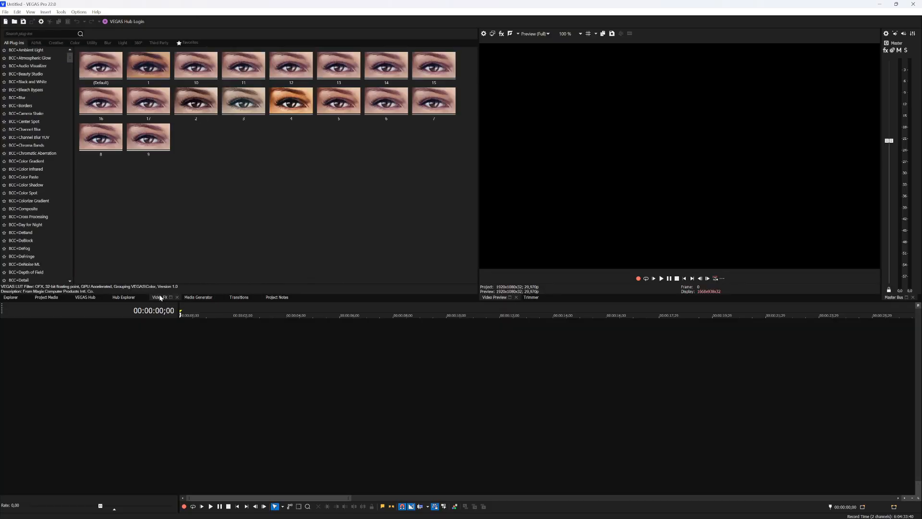
pyautogui.scroll(-3)
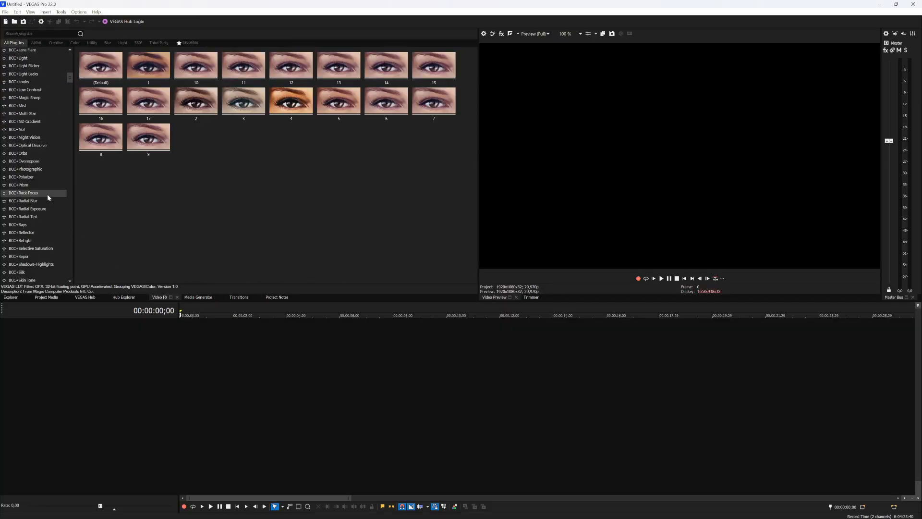
pyautogui.scroll(3)
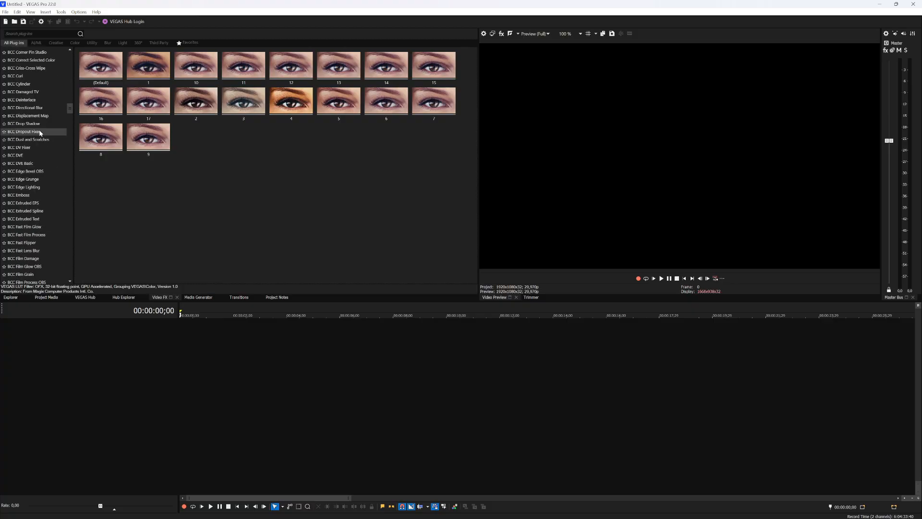
pyautogui.scroll(-3)
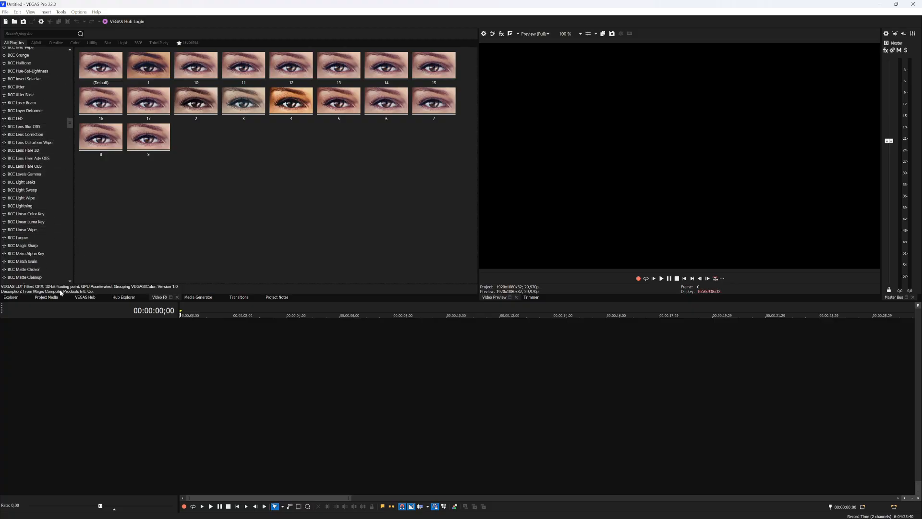
pyautogui.click(85, 297)
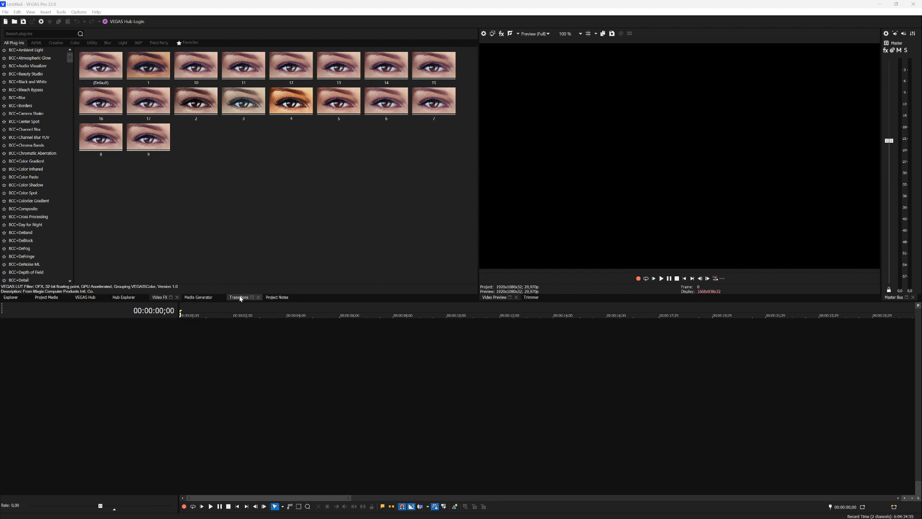
# View the Media Generators list and relaunch VEGAS Pro from the Welcome Screen
pyautogui.click(199, 297)
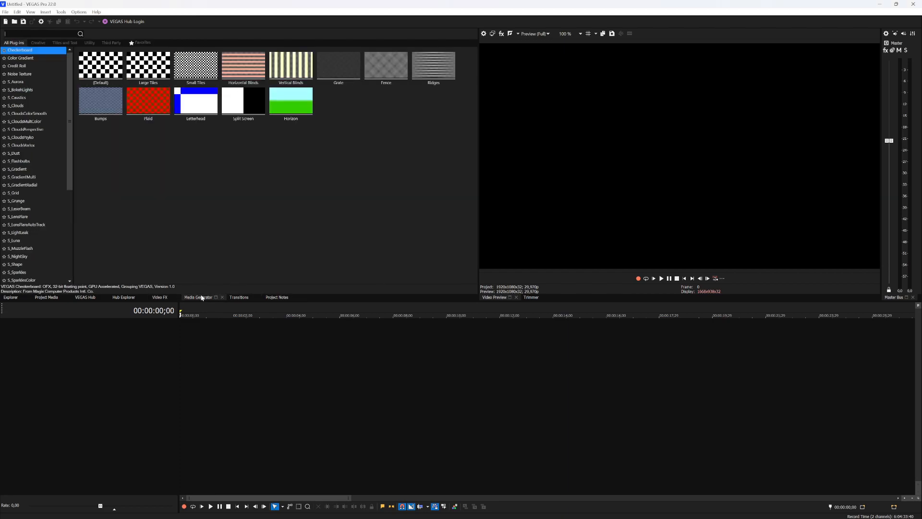
pyautogui.click(160, 297)
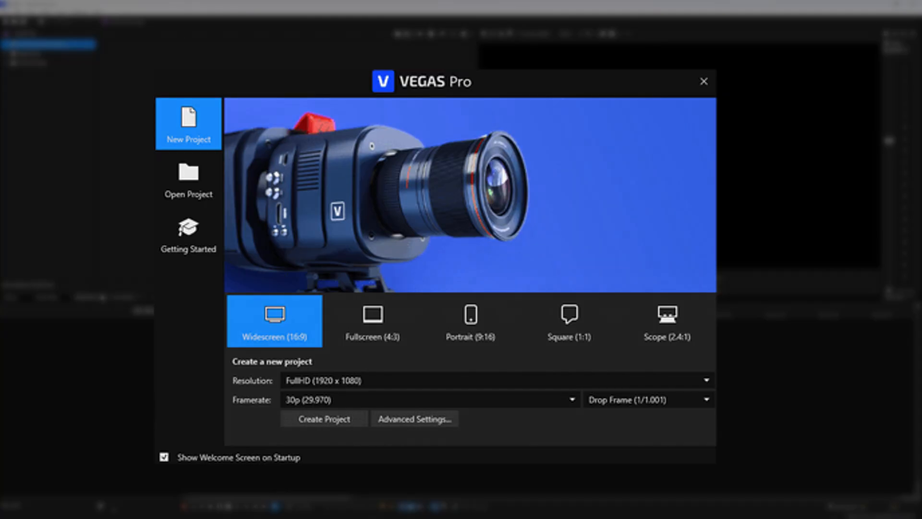
pyautogui.click(323, 419)
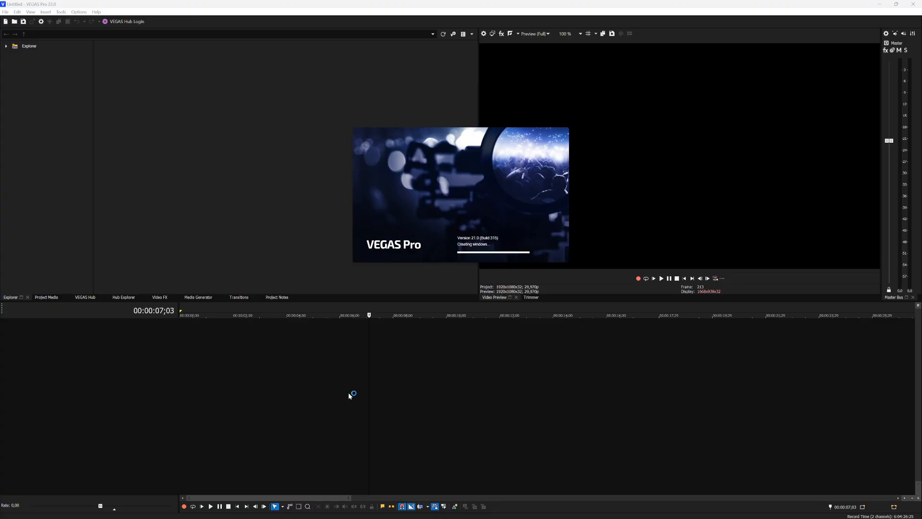
pyautogui.moveTo(348, 395)
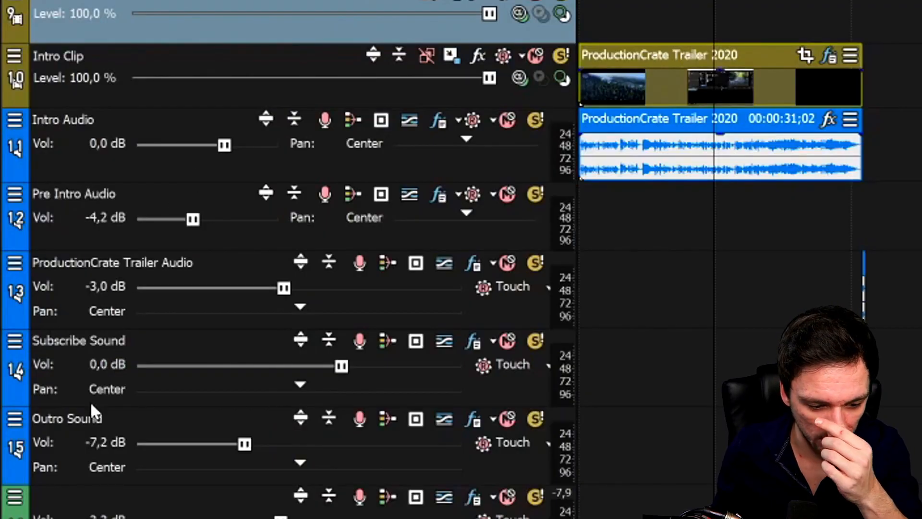
pyautogui.moveTo(153, 315)
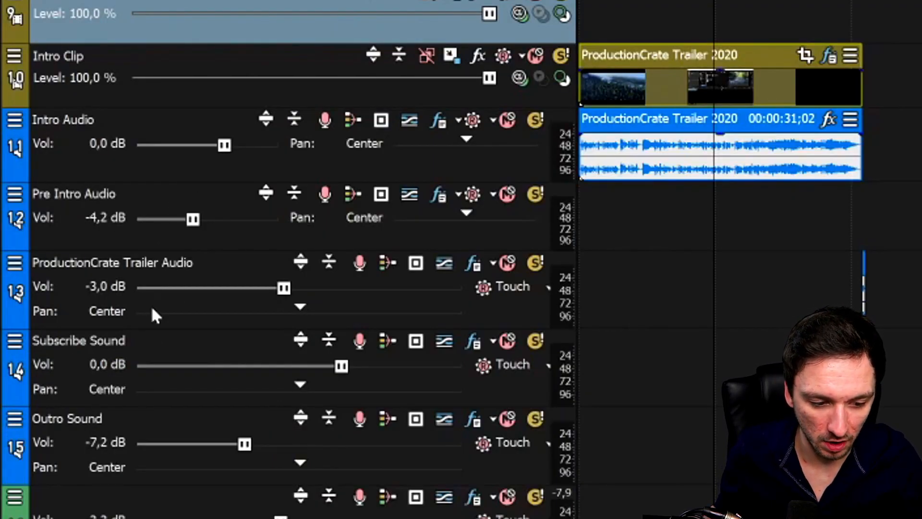
pyautogui.moveTo(29, 18)
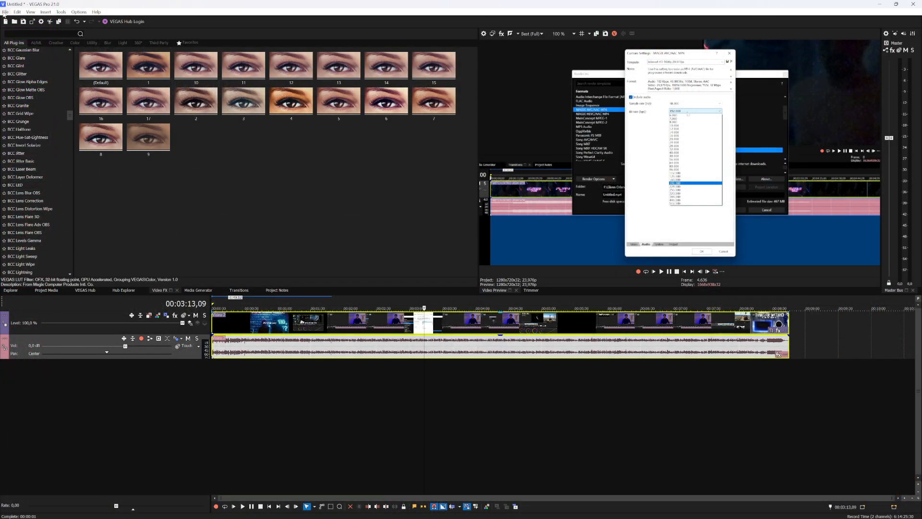
# Set Render As to the MAGIX AVC/AAC MP4 1080p 60fps template, named 'VEGAS 21 Render Speed'
pyautogui.click(5, 11)
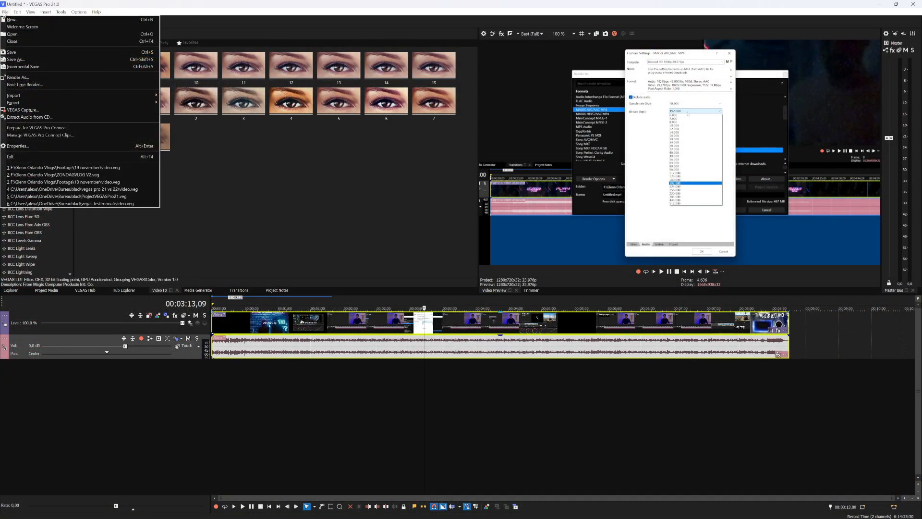
pyautogui.moveTo(17, 77)
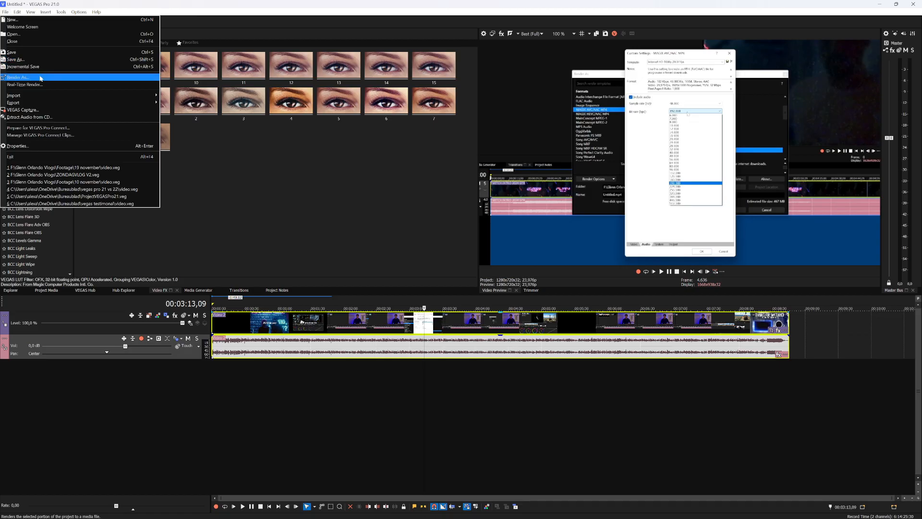
pyautogui.press('Escape')
pyautogui.write('V')
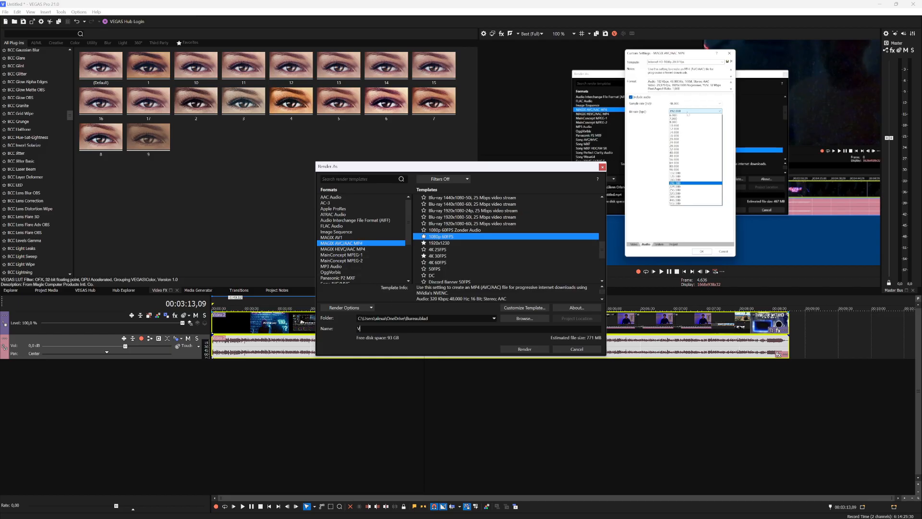
pyautogui.write('EGAS 21')
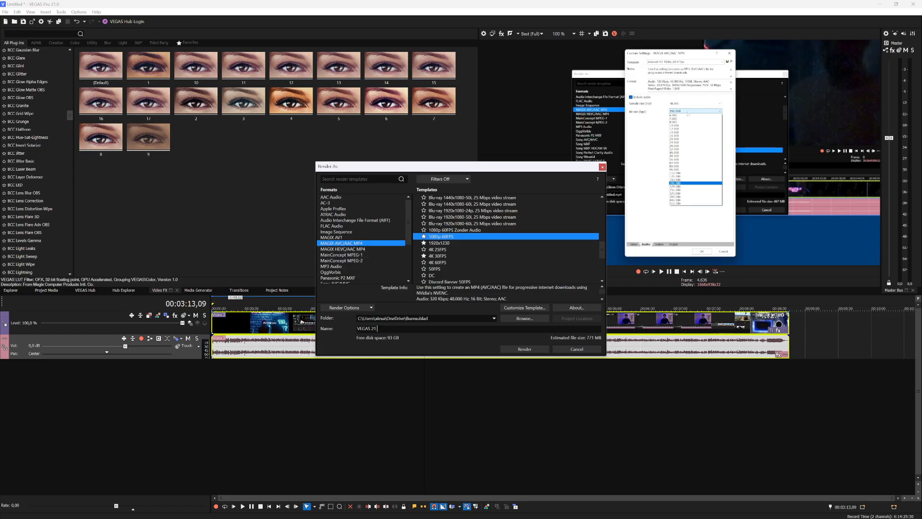
pyautogui.write('Render Speed')
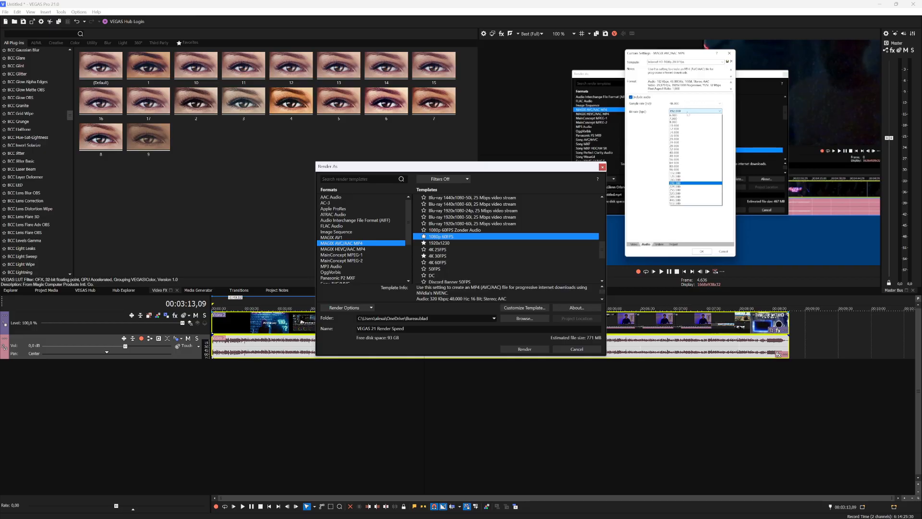
# Render to 'VEGAS 21 Render Speed.mp4' until 100%, about 763 MB
pyautogui.click(524, 349)
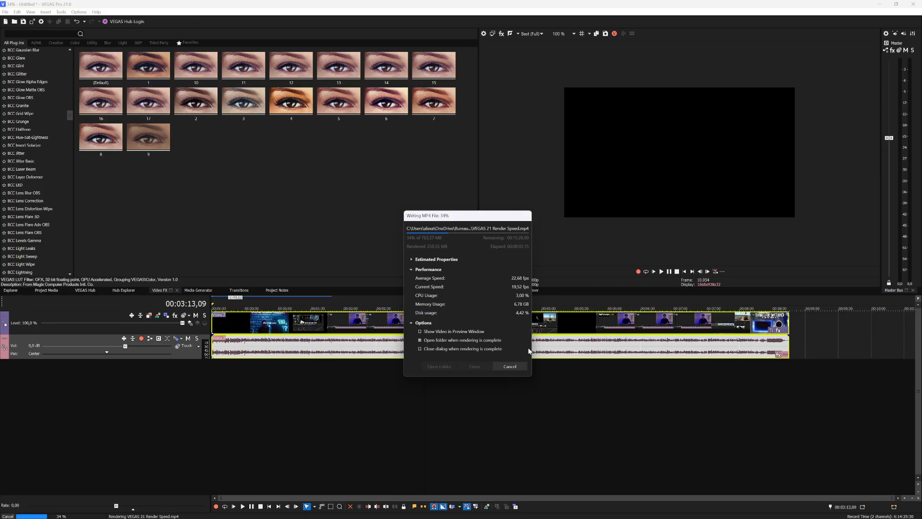
pyautogui.click(509, 366)
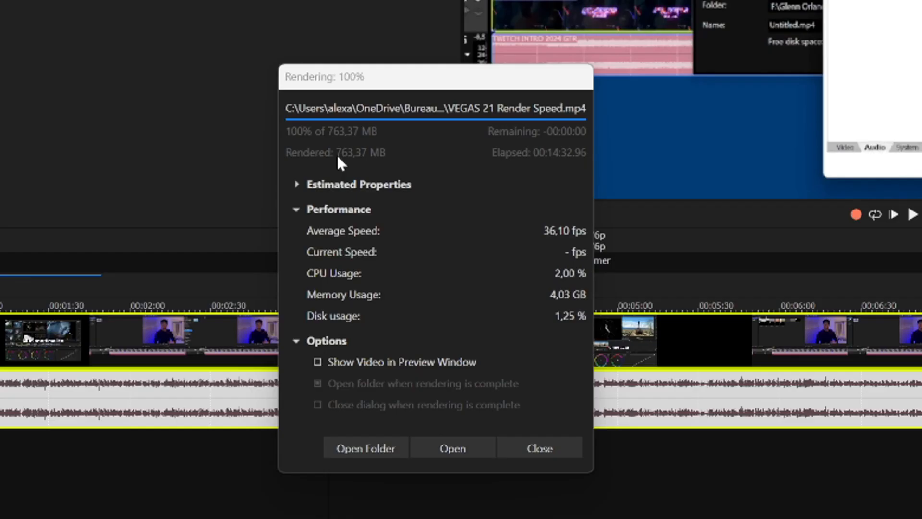
pyautogui.moveTo(574, 168)
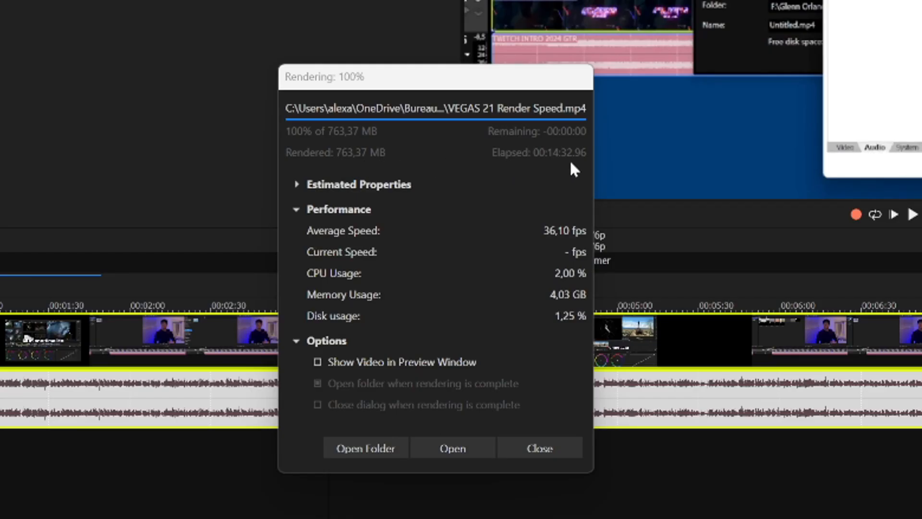
pyautogui.moveTo(520, 174)
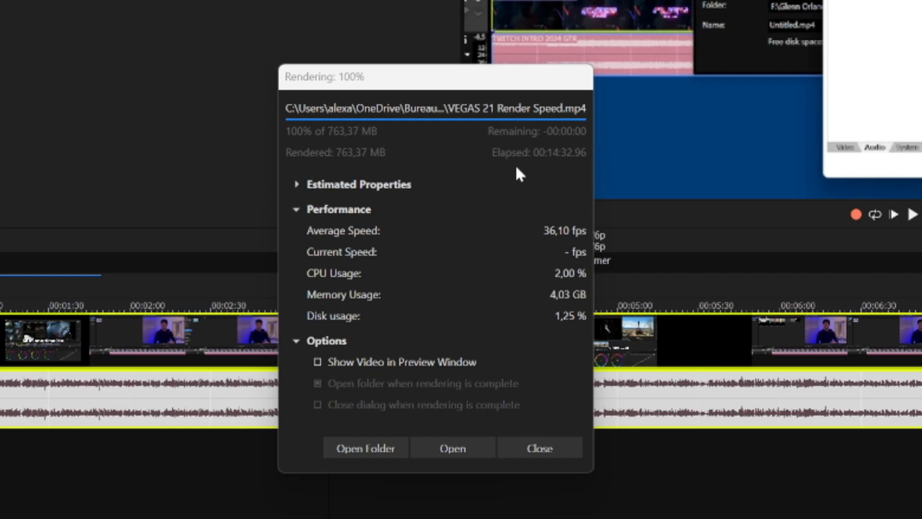